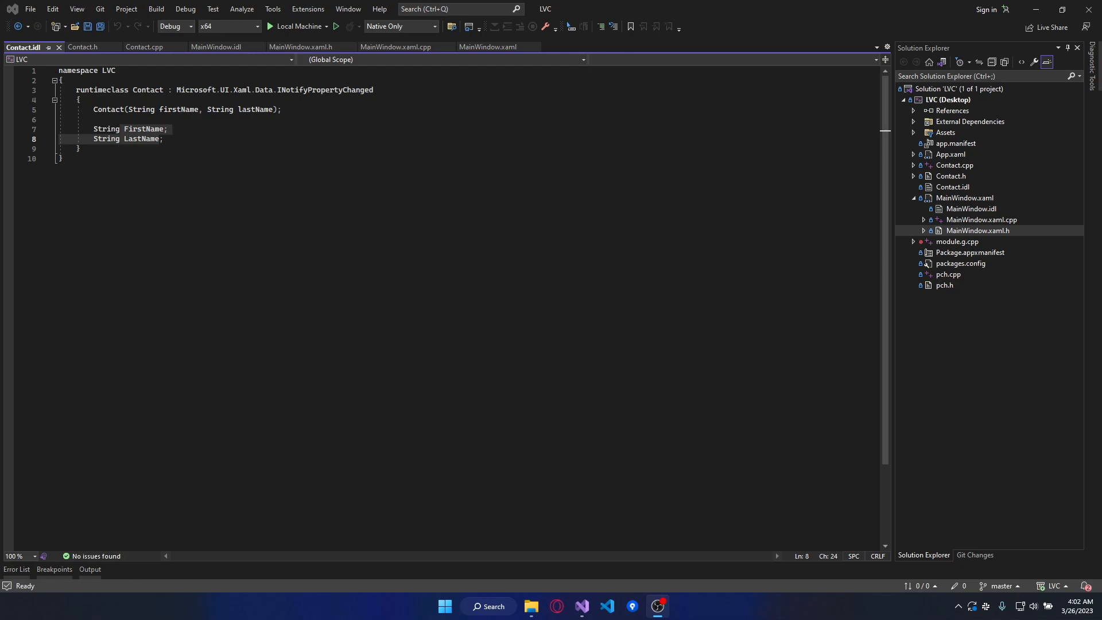
{"action": "mouse_move", "coordinate": [279, 203]}
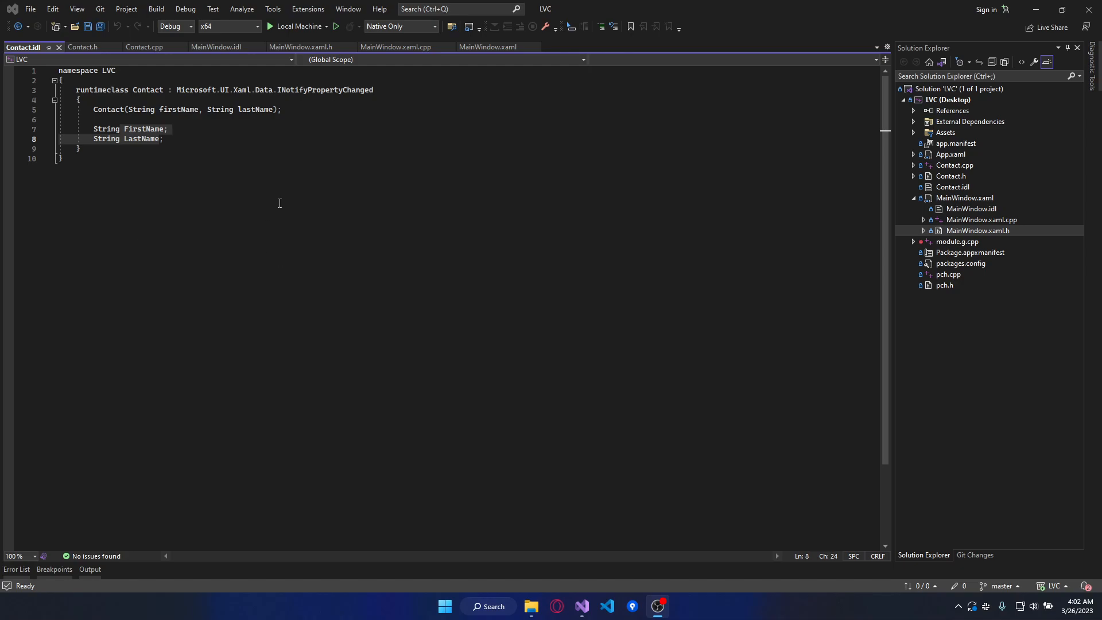
- Select the FirstName/LastName properties in Contact.idl and view Contact.h
{"action": "double_click", "coordinate": [147, 90]}
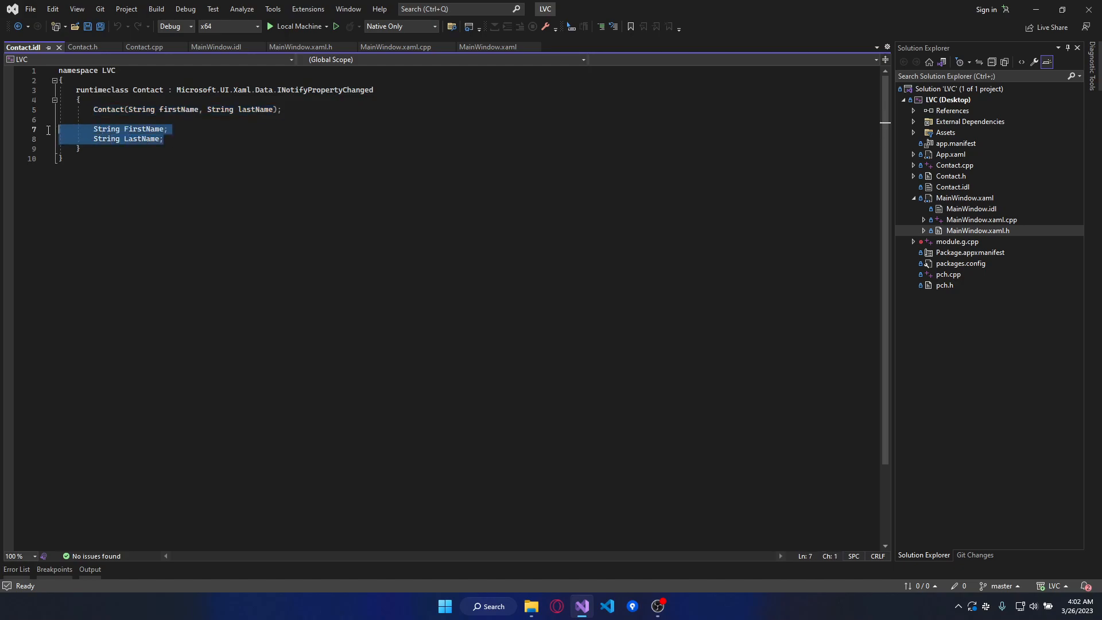
{"action": "left_click", "coordinate": [83, 46]}
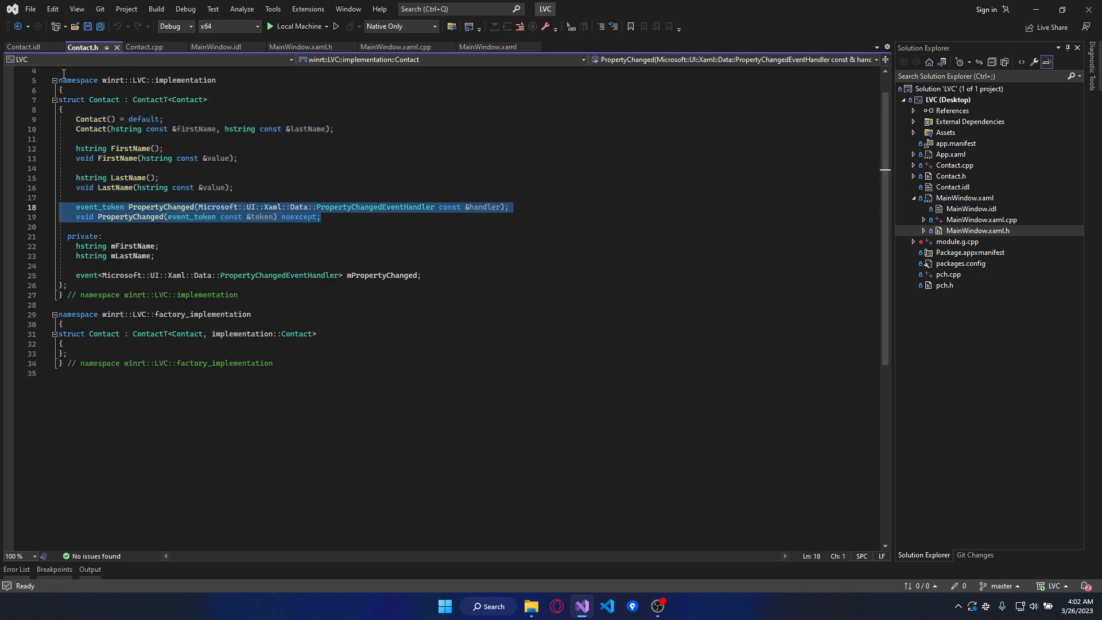
- Review Contact.idl and Contact.h, then view the Contact.cpp implementation
{"action": "left_click", "coordinate": [26, 46]}
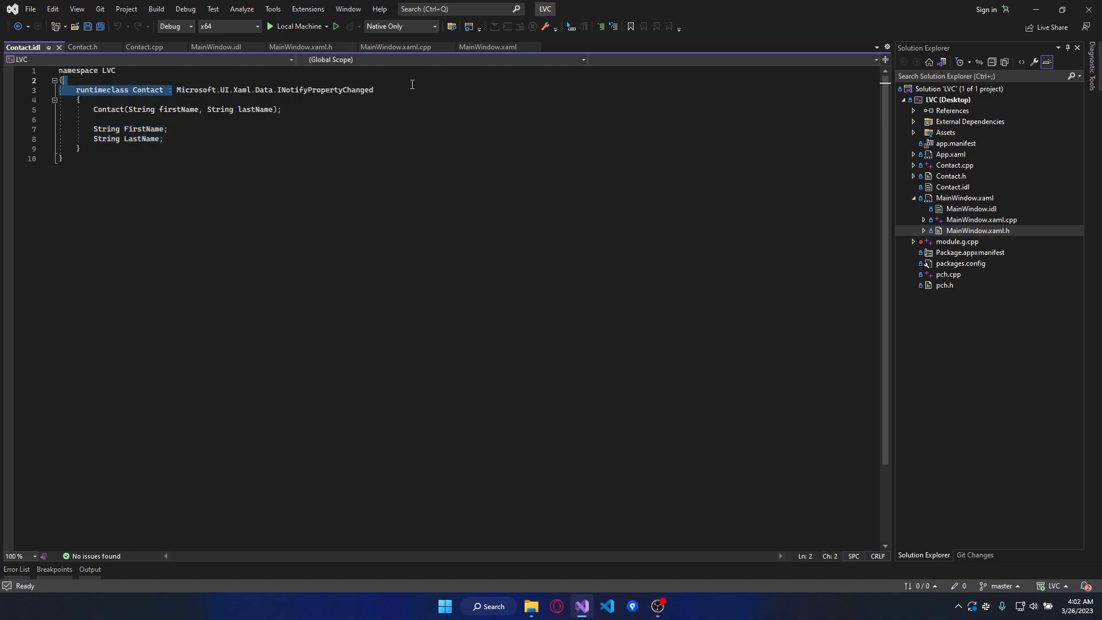
{"action": "left_click", "coordinate": [83, 46]}
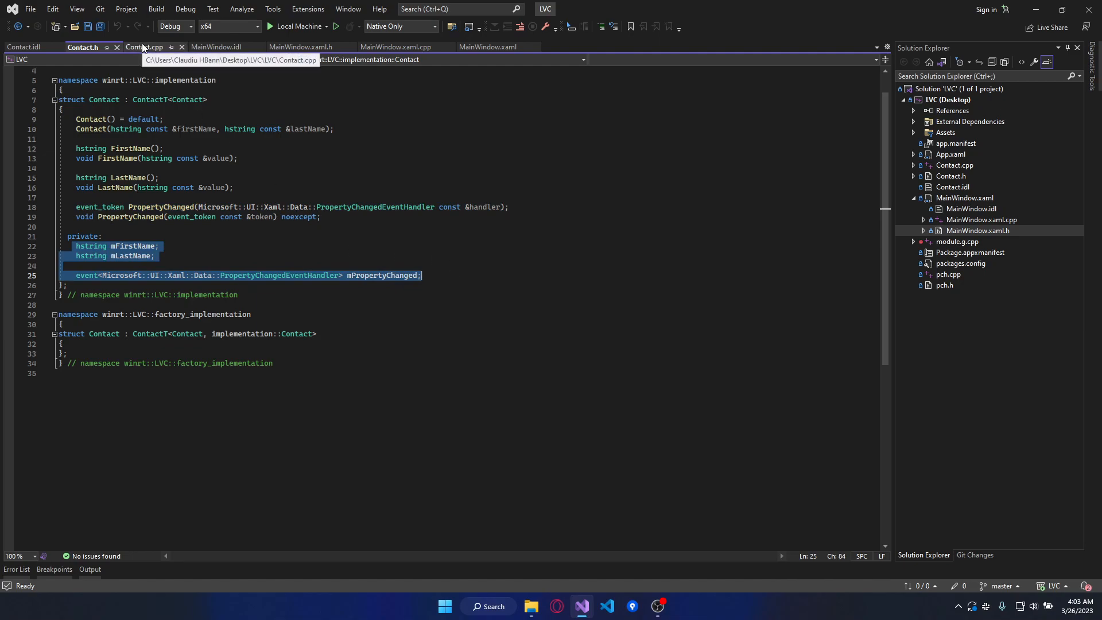
{"action": "left_click", "coordinate": [146, 48]}
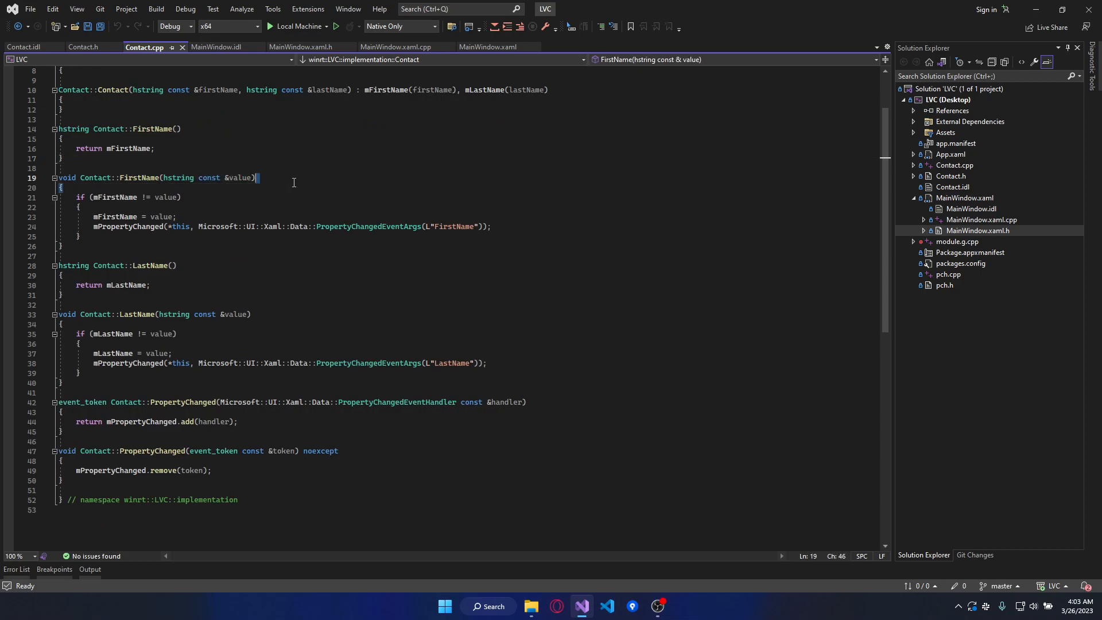
{"action": "mouse_move", "coordinate": [93, 228]}
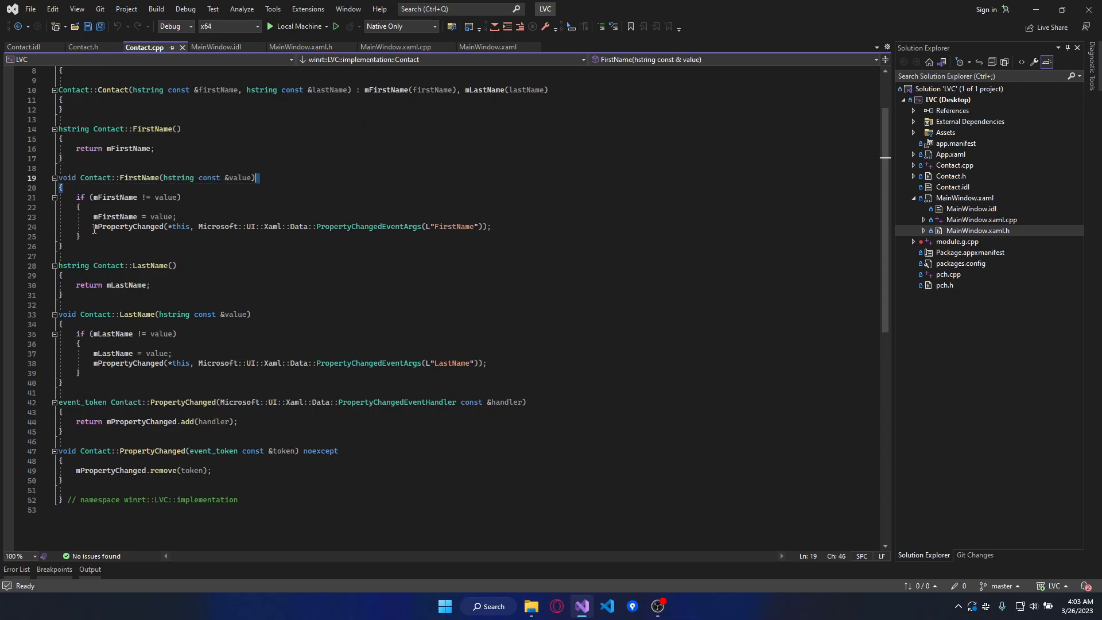
- Highlight the FirstName PropertyChanged notification, then view MainWindow.idl's Contacts property
{"action": "triple_click", "coordinate": [281, 226]}
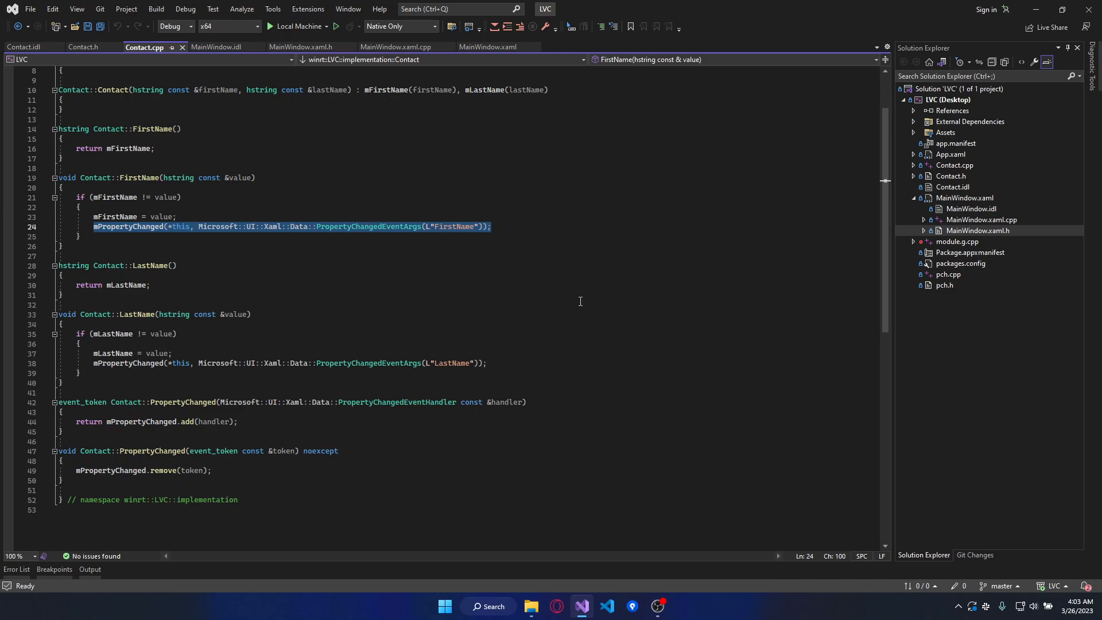
{"action": "double_click", "coordinate": [454, 226]}
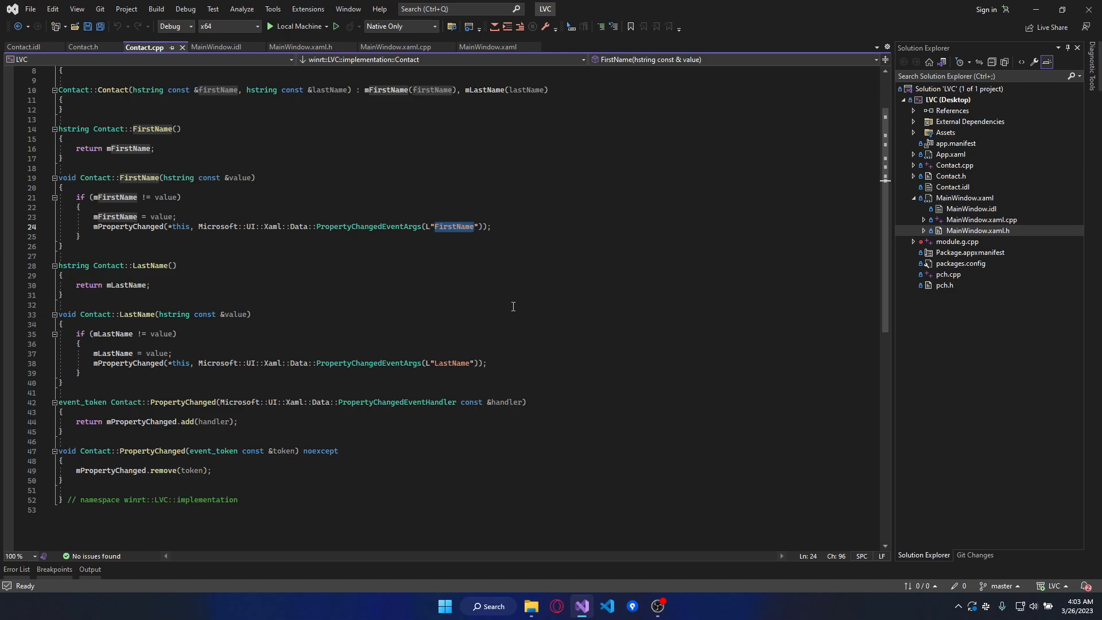
{"action": "left_click", "coordinate": [216, 47]}
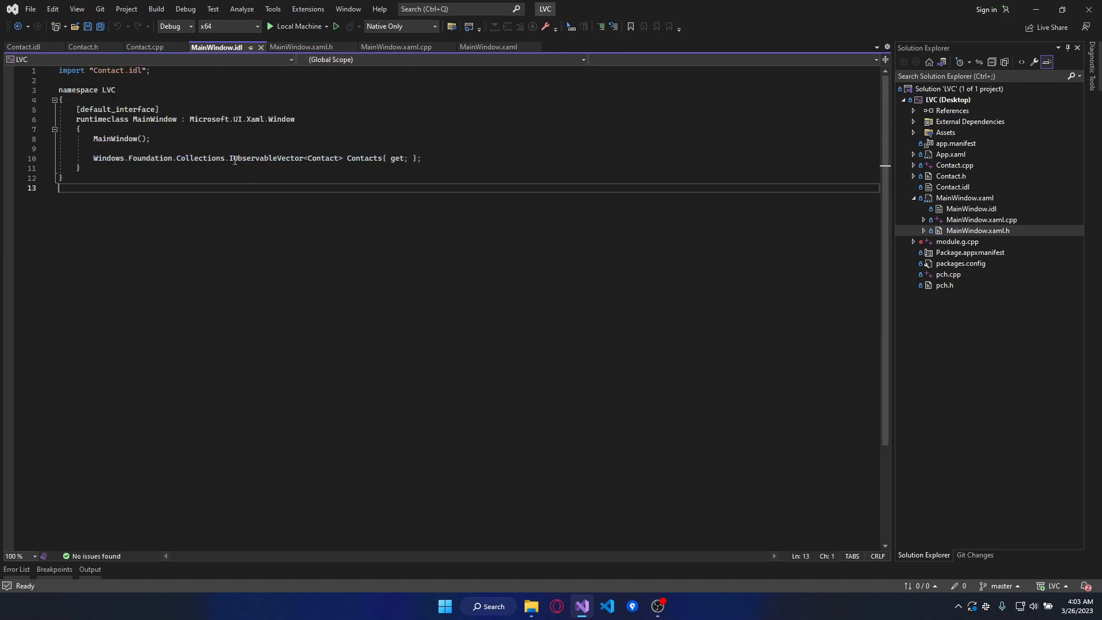
- Select the Contacts get accessor in MainWindow.idl and view MainWindow.xaml.h
{"action": "double_click", "coordinate": [266, 157]}
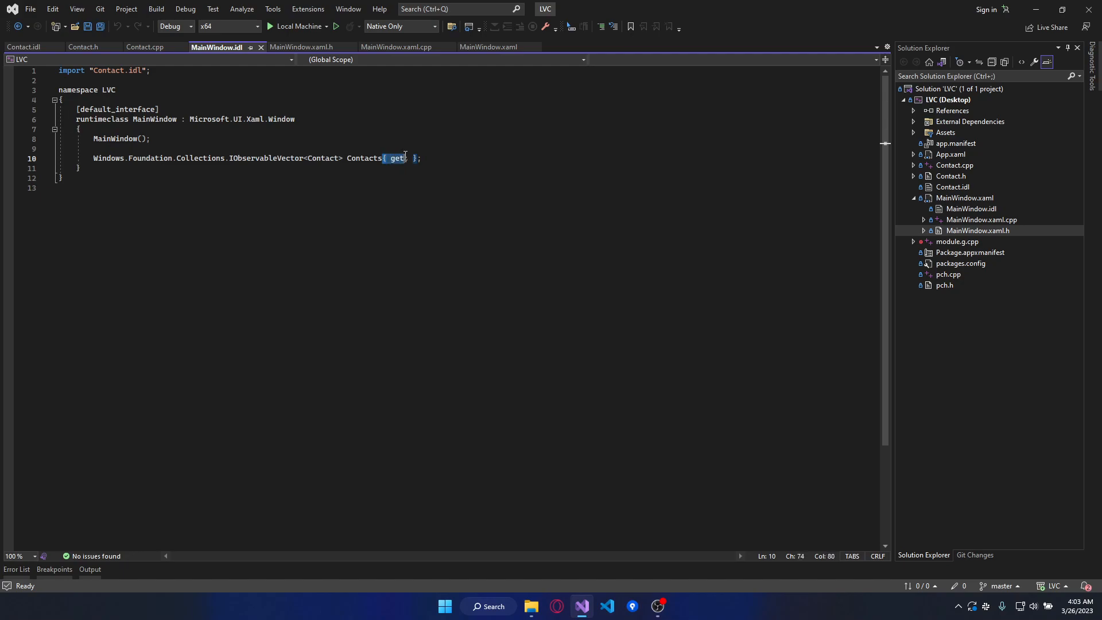
{"action": "type", "text": ";"}
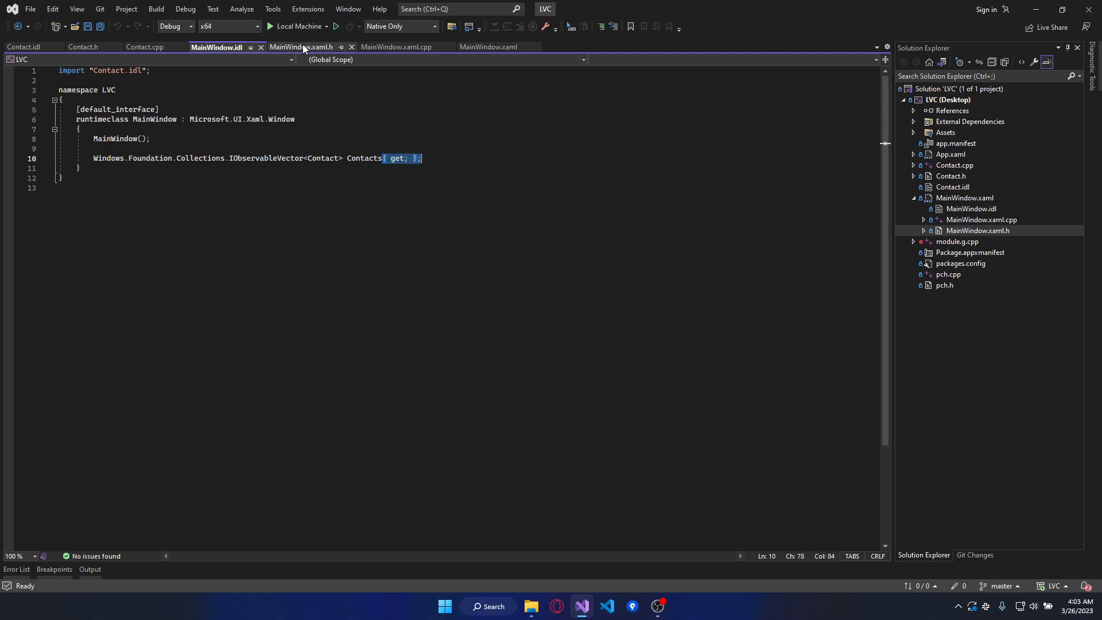
{"action": "left_click", "coordinate": [301, 47]}
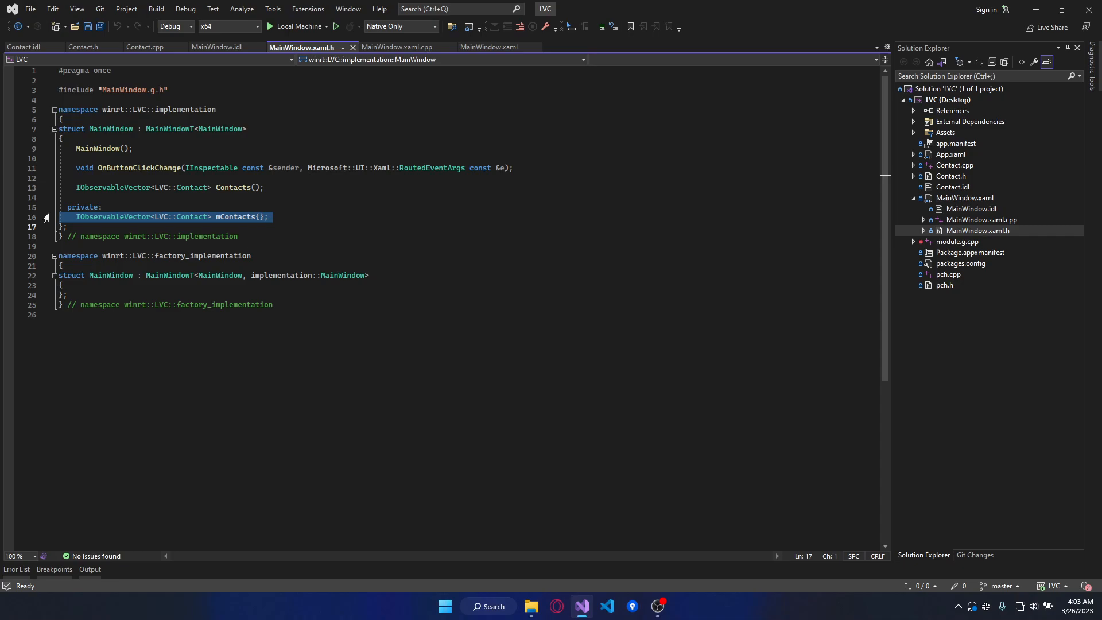
- Select the two initial contacts in MainWindow.xaml.cpp and view the MainWindow.xaml markup
{"action": "left_click", "coordinate": [397, 47]}
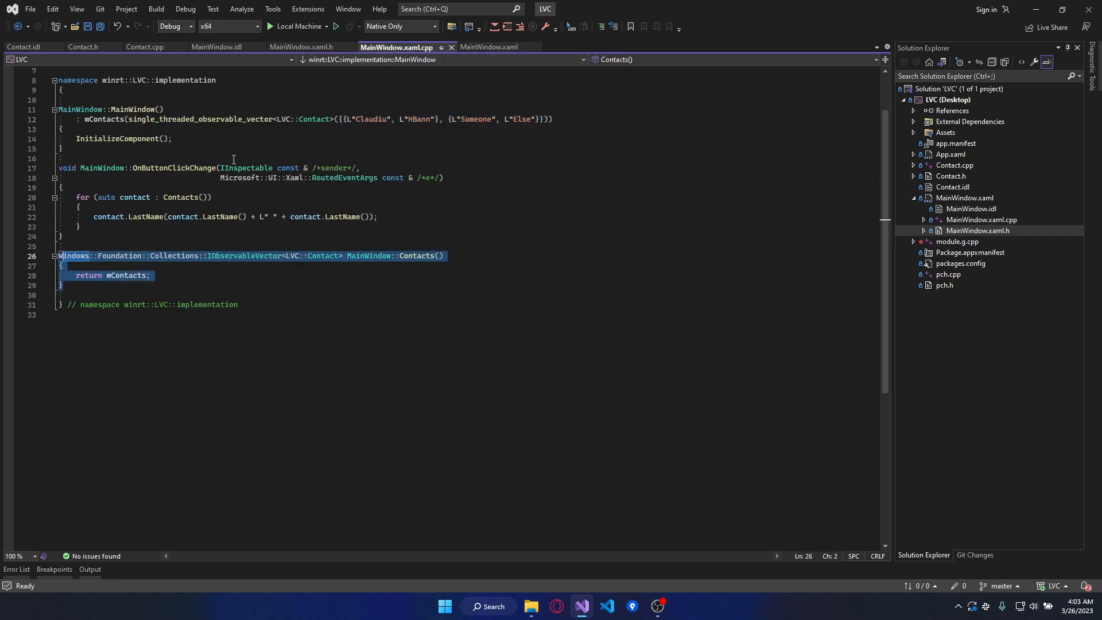
{"action": "mouse_move", "coordinate": [148, 119]}
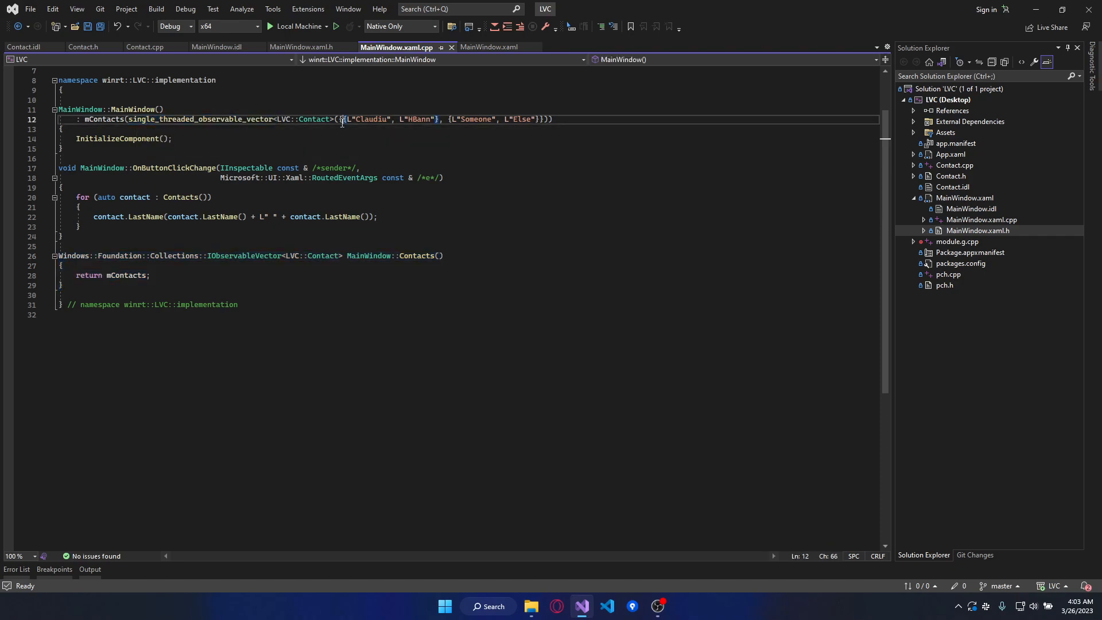
{"action": "left_click_drag", "start_coordinate": [340, 118], "coordinate": [541, 118]}
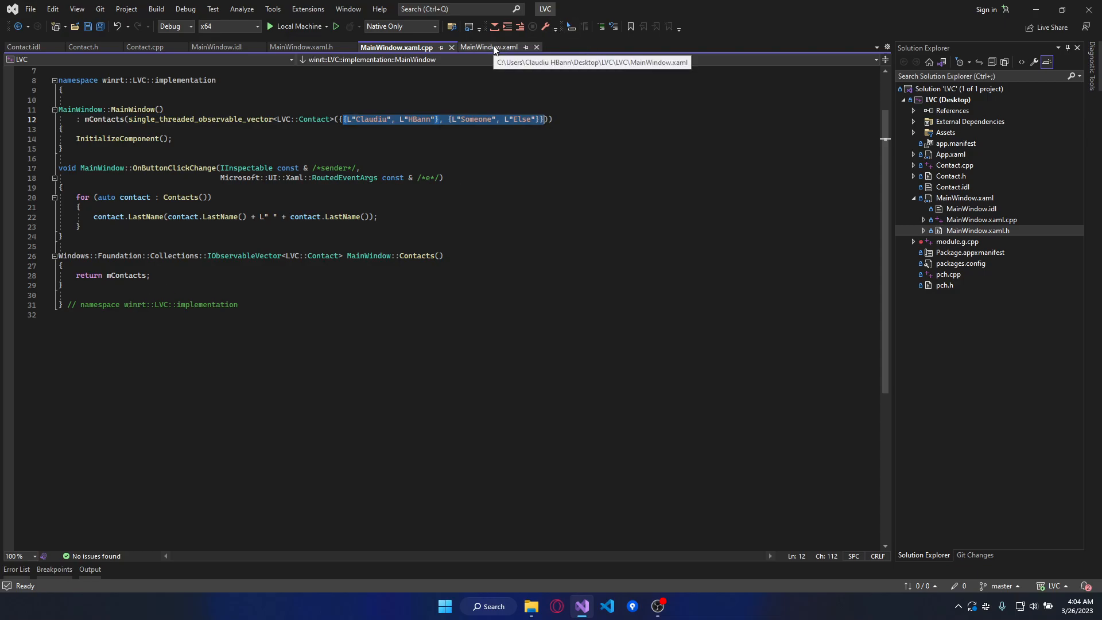
{"action": "left_click", "coordinate": [489, 47]}
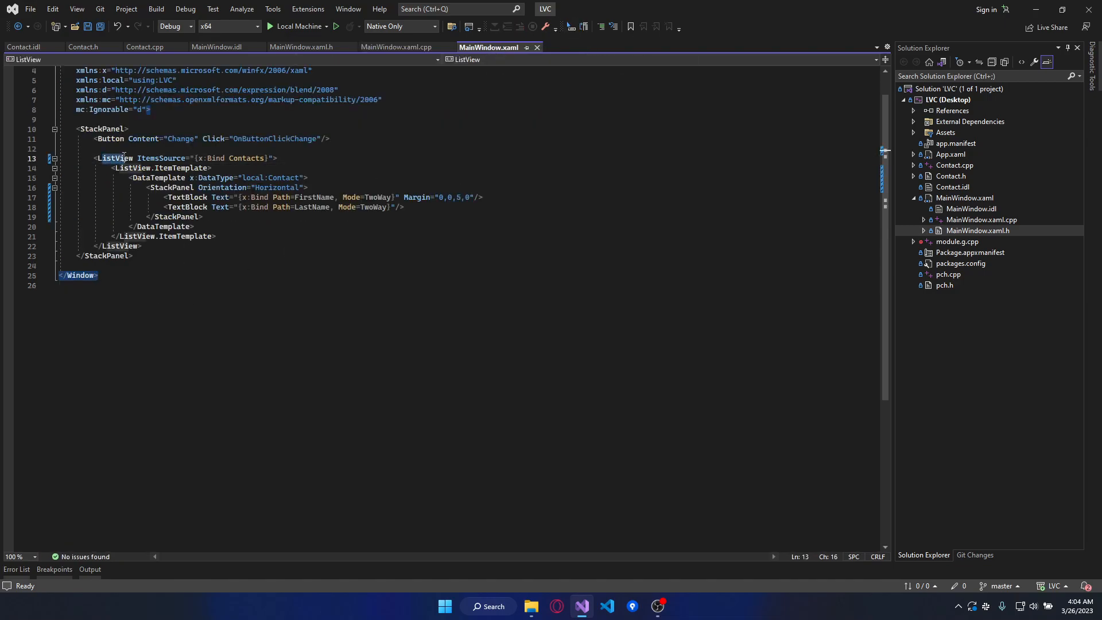
{"action": "double_click", "coordinate": [162, 158]}
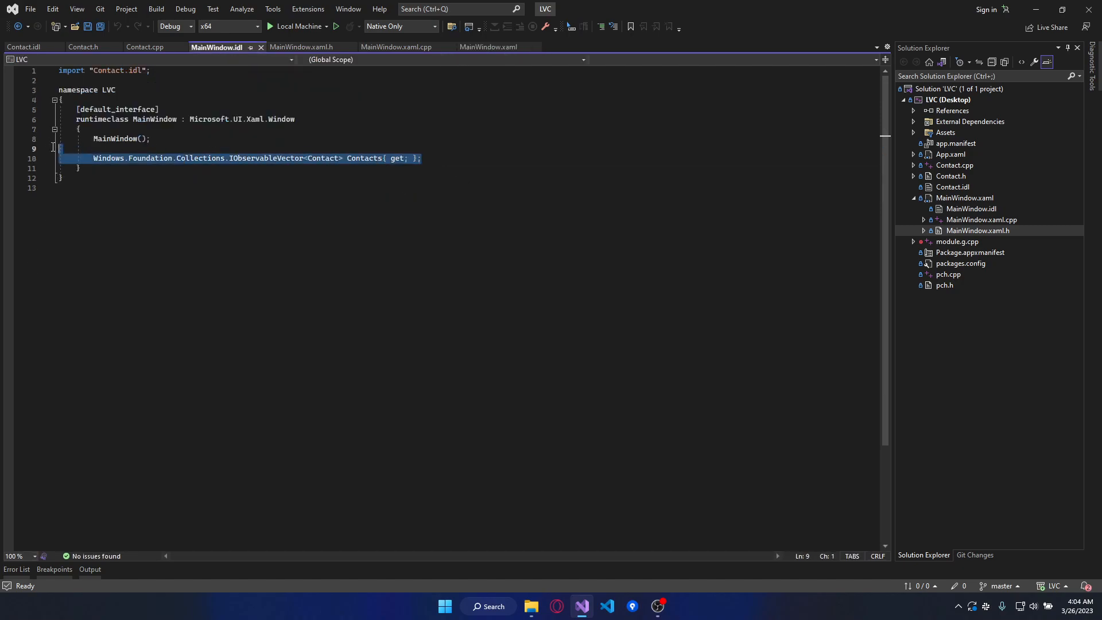
{"action": "left_click", "coordinate": [488, 47]}
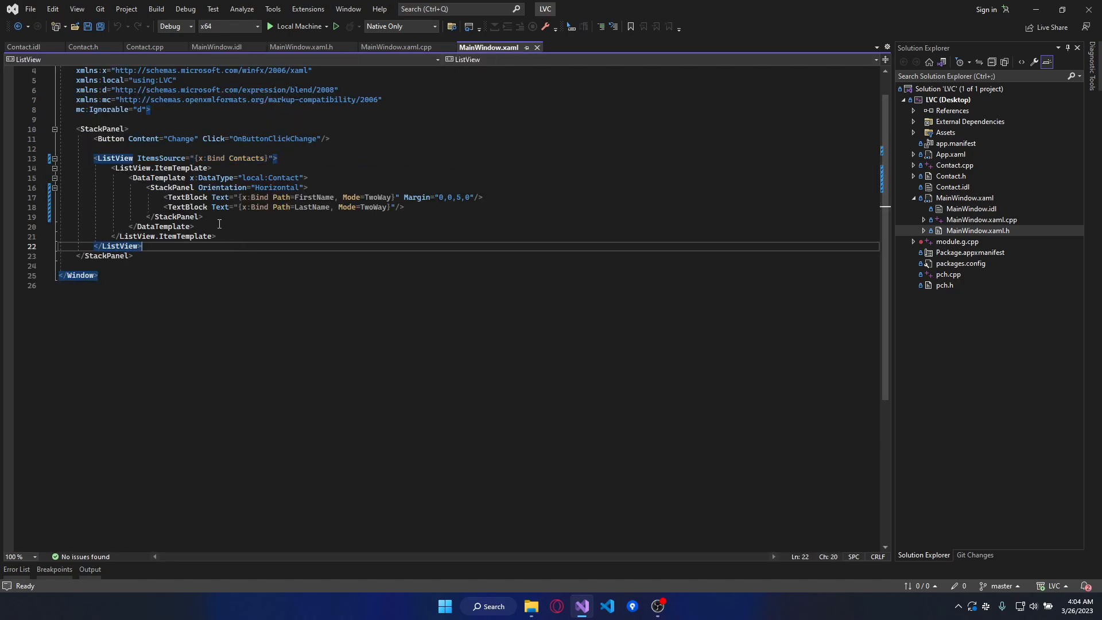
{"action": "mouse_move", "coordinate": [140, 167]}
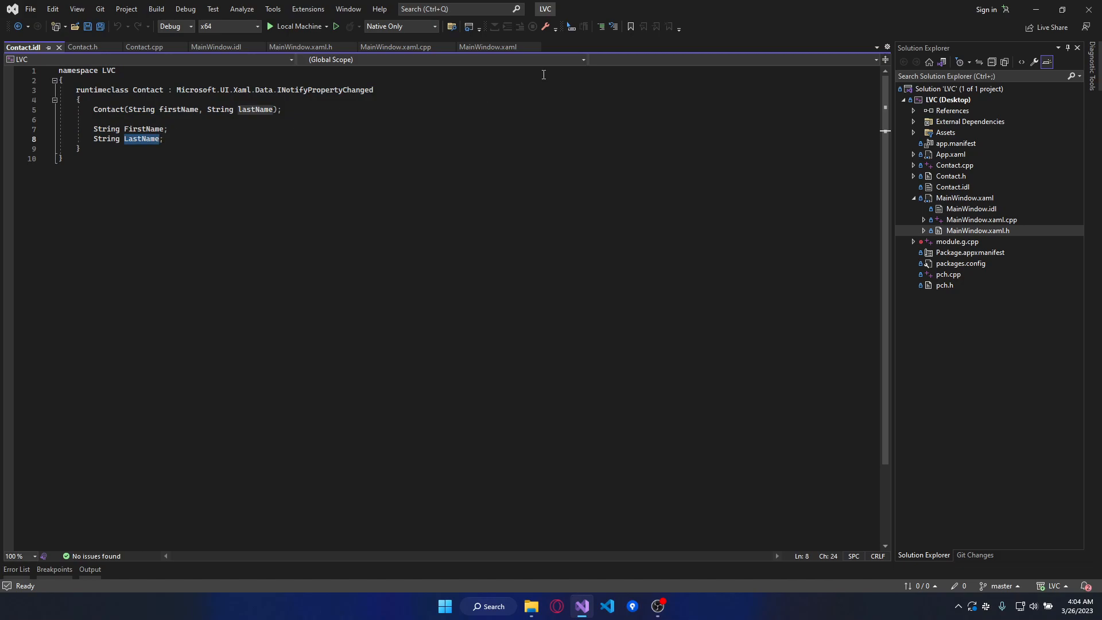
{"action": "left_click", "coordinate": [488, 46]}
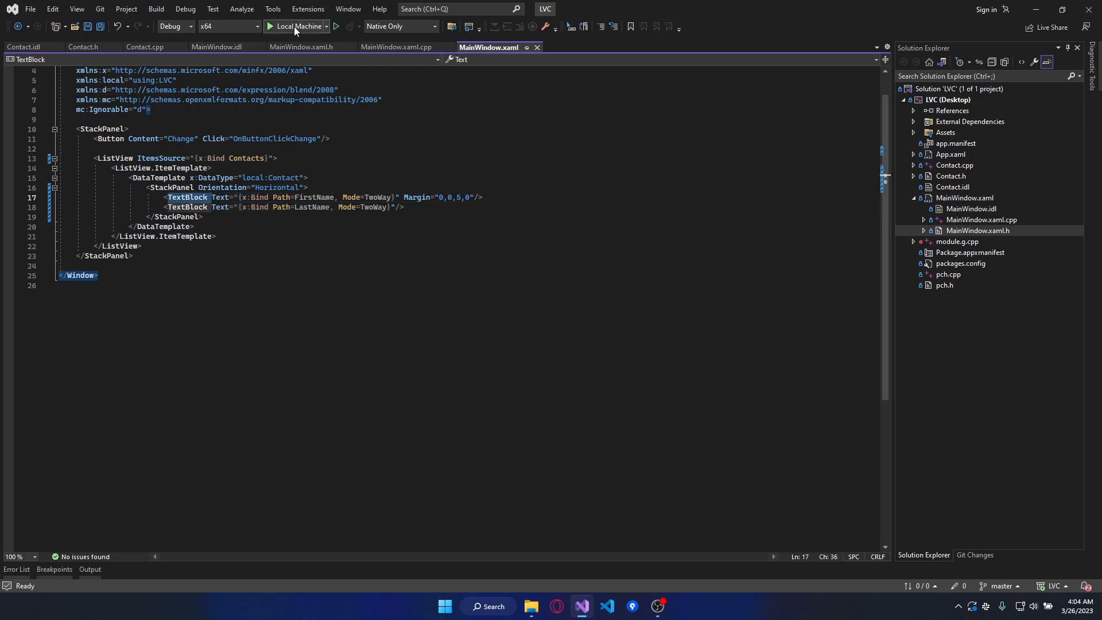
- Launch the app on Local Machine and click Change repeatedly so last names keep appending
{"action": "left_click", "coordinate": [295, 27]}
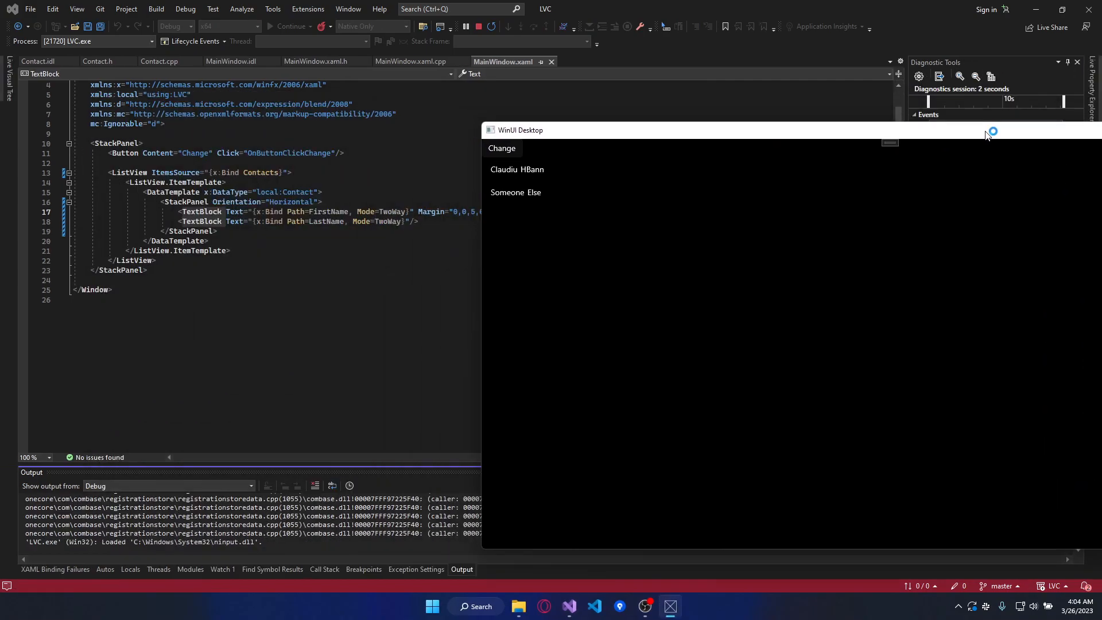
{"action": "left_click", "coordinate": [515, 193]}
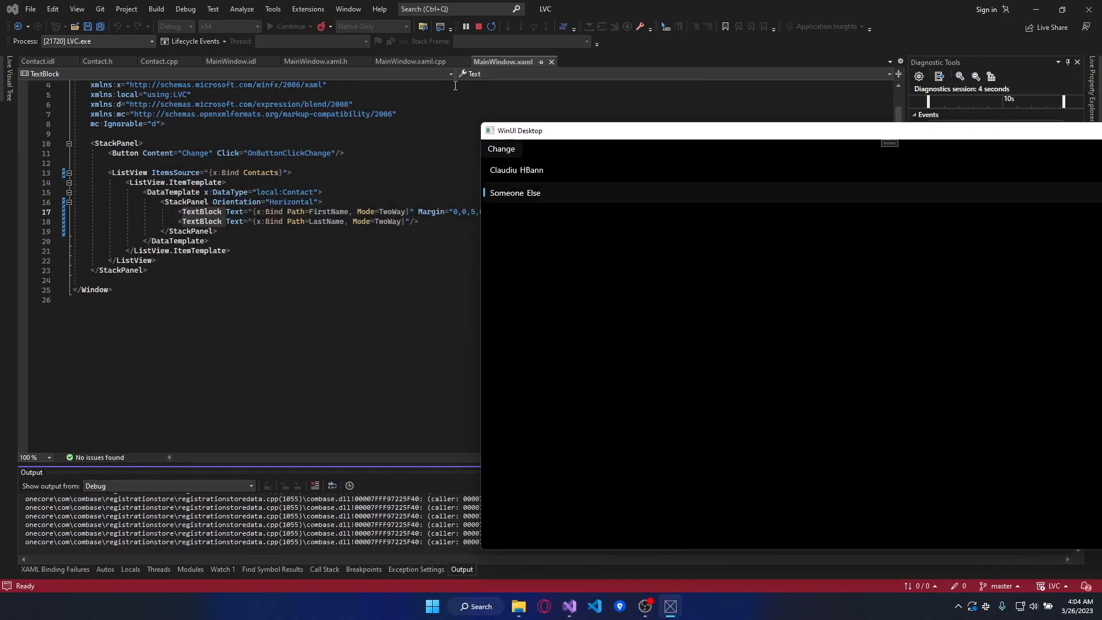
{"action": "left_click", "coordinate": [415, 61]}
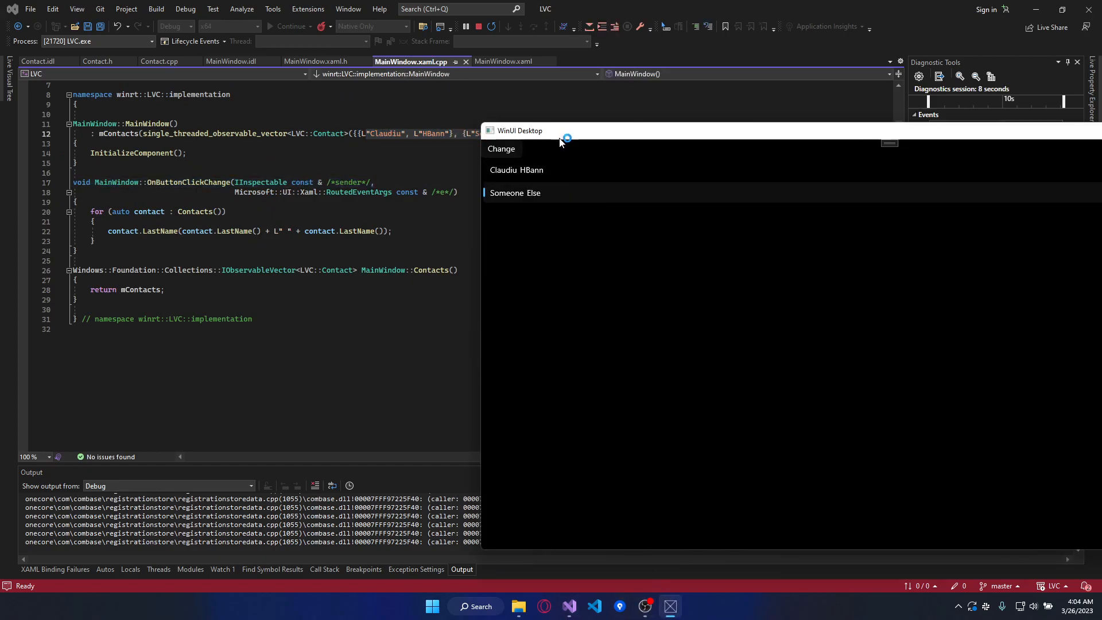
{"action": "left_click", "coordinate": [502, 148]}
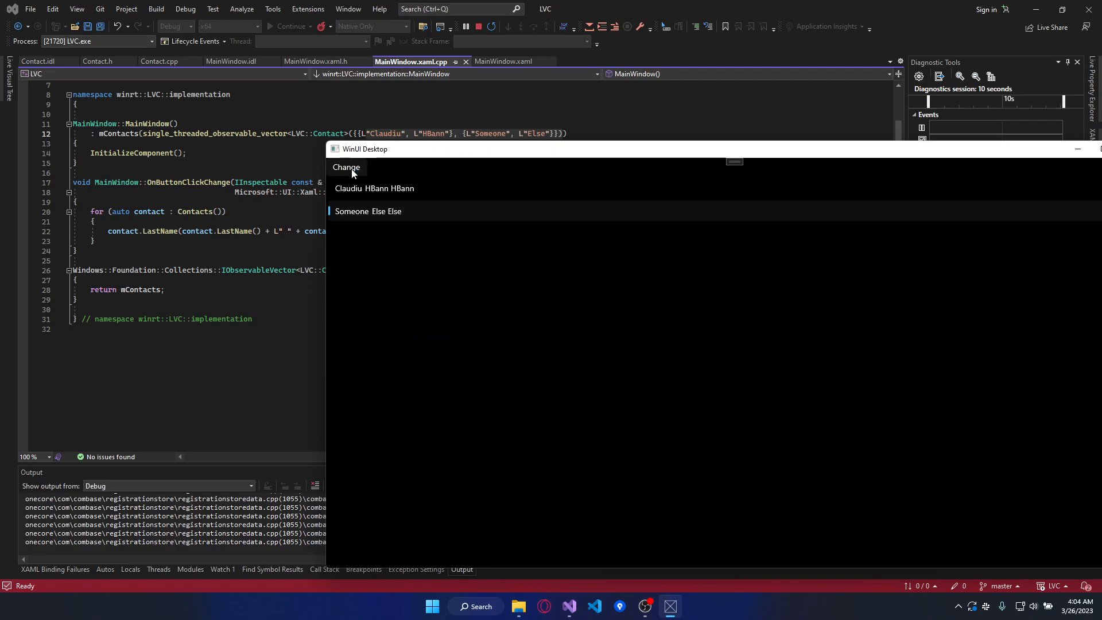
{"action": "left_click", "coordinate": [345, 167]}
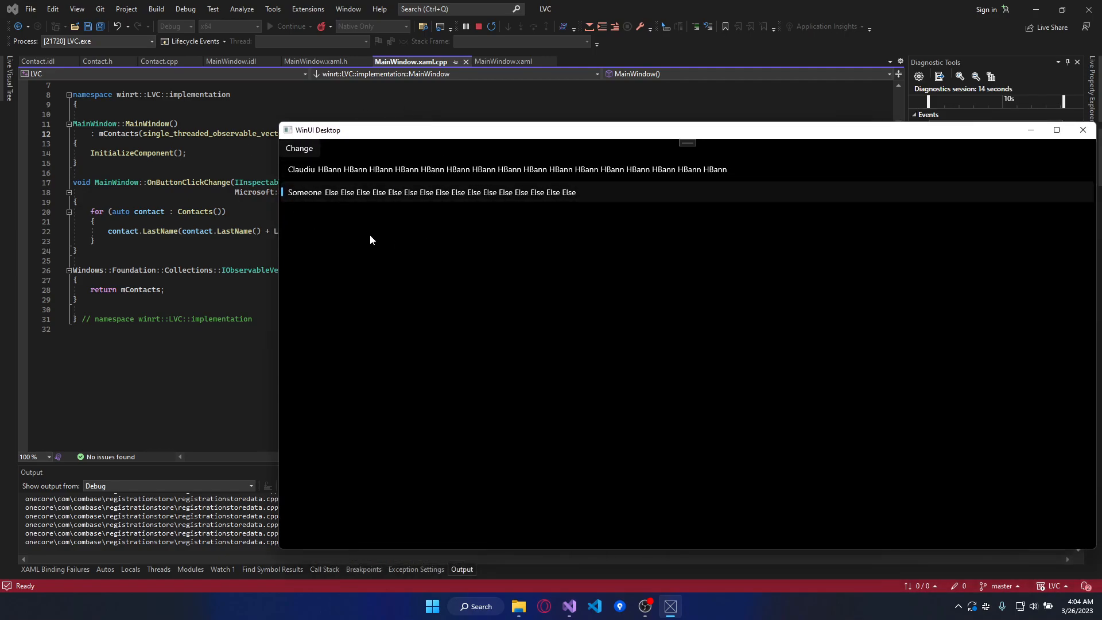
{"action": "mouse_move", "coordinate": [396, 137]}
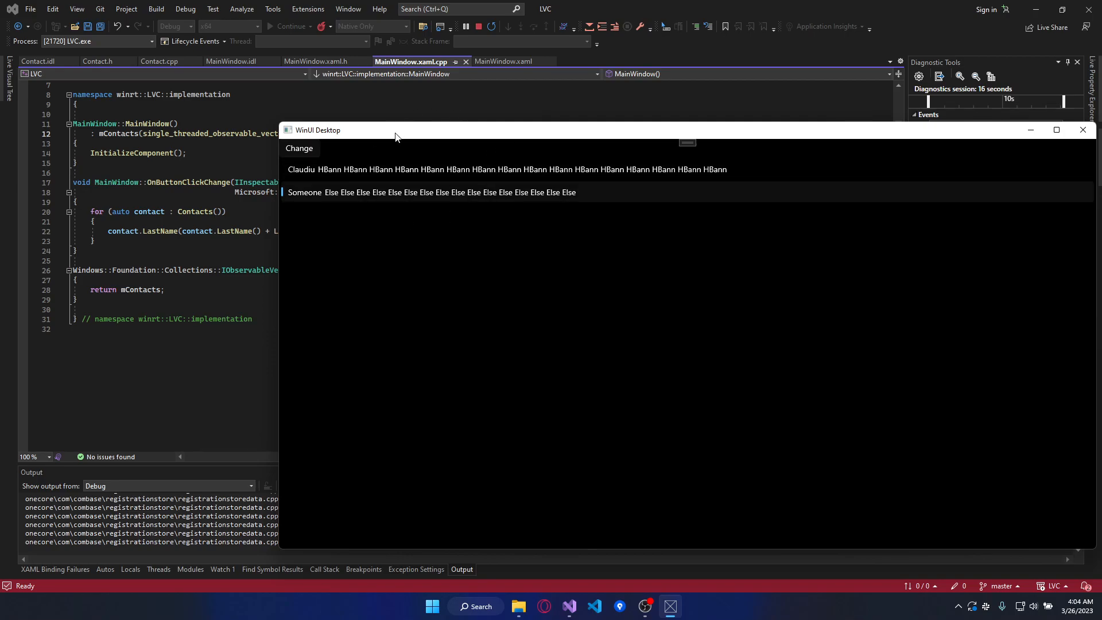